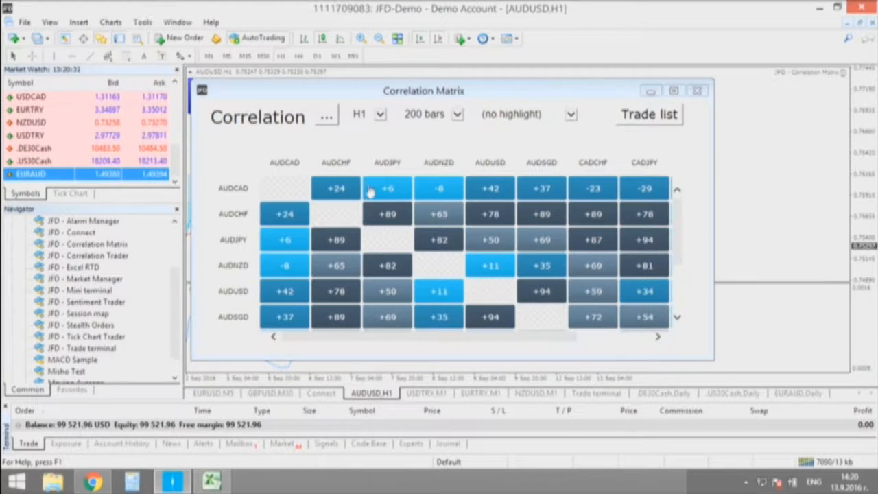
Step: Expand the Correlation Matrix's H1 timeframe dropdown to list M1 through W1
click(382, 114)
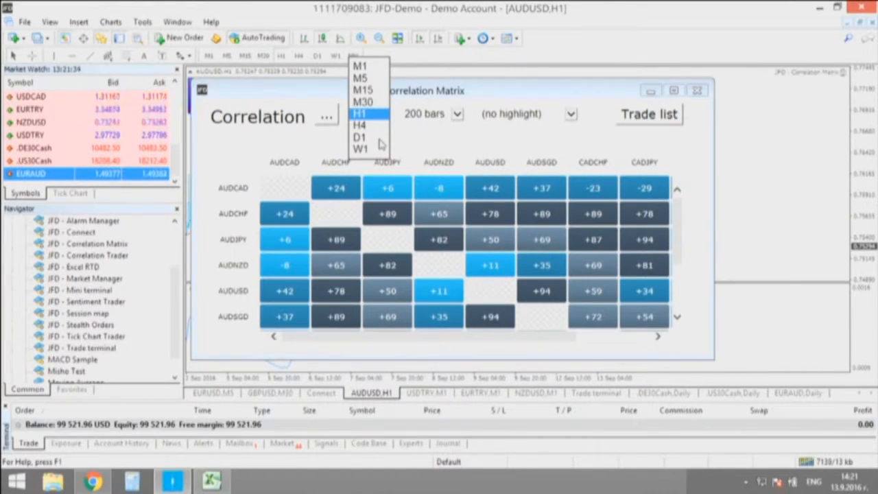